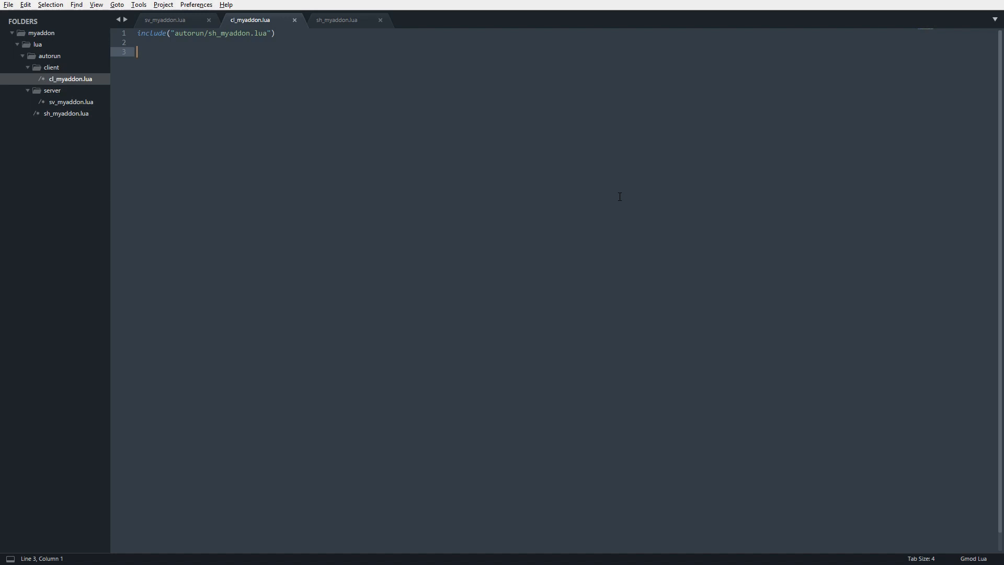
Step: Write hook.Add("HUDPaint", "MyAddonHUD", function() end) with a "--" placeholder inside
text(hook.Add(")
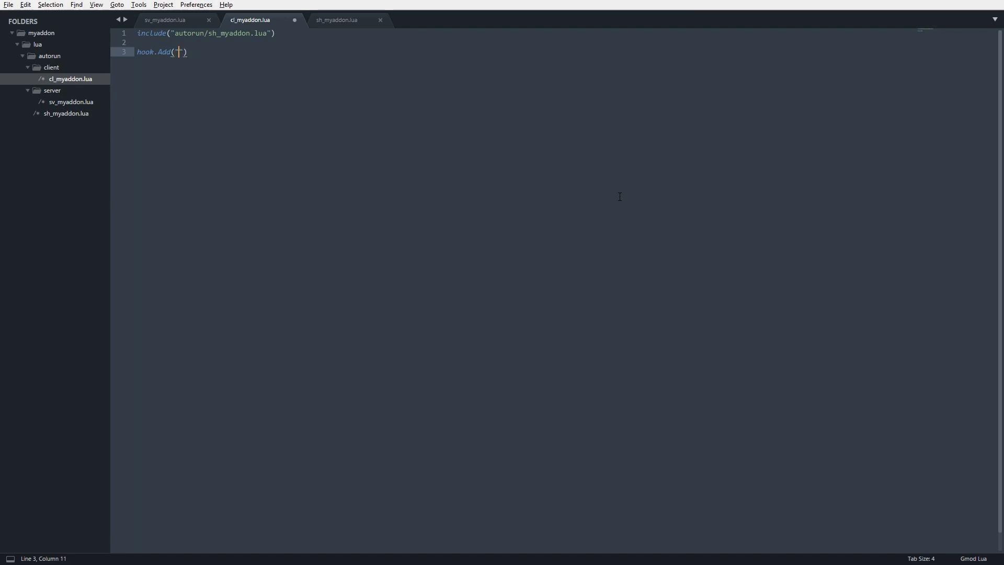
text(HUDPaint)
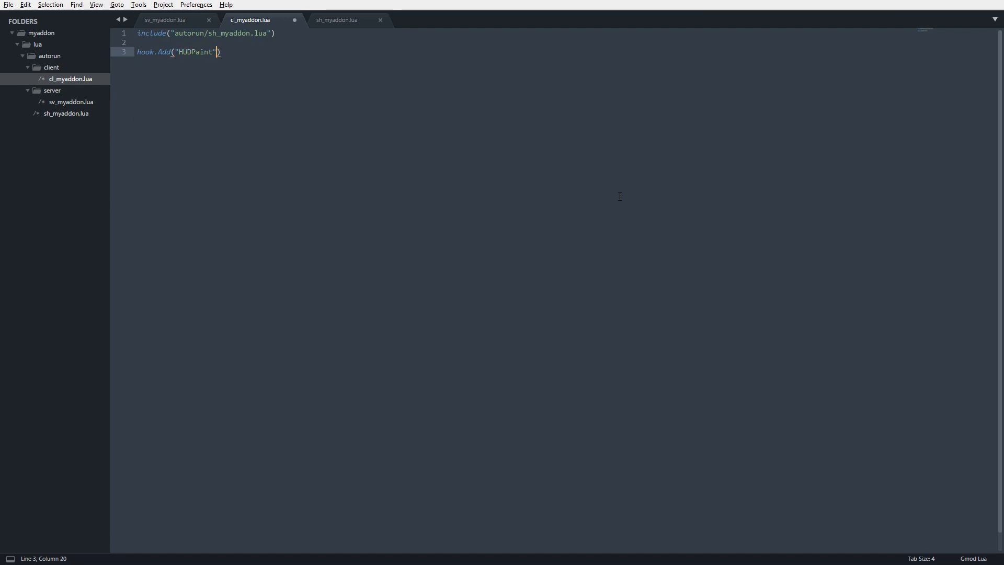
text(, "")
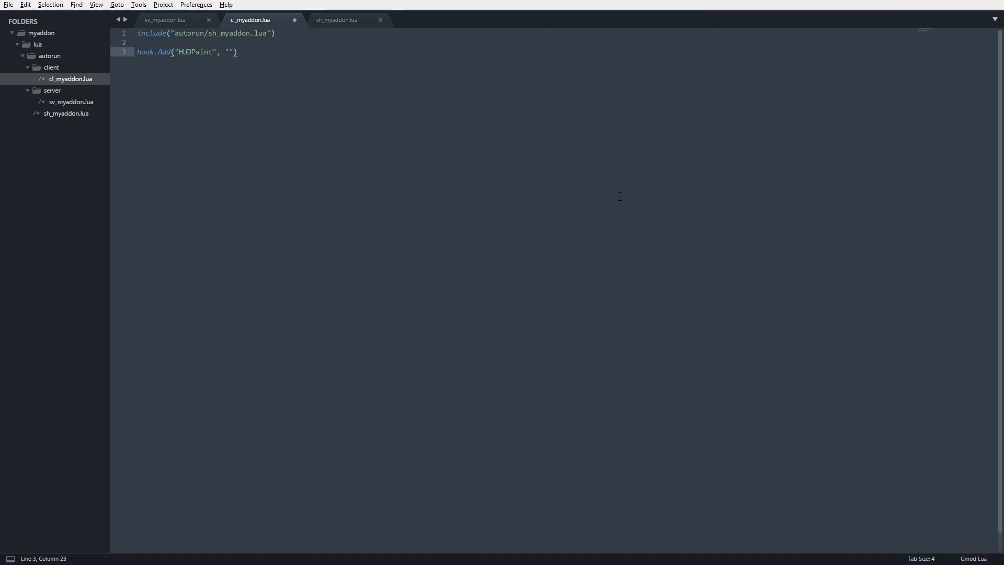
text(MyAddo)
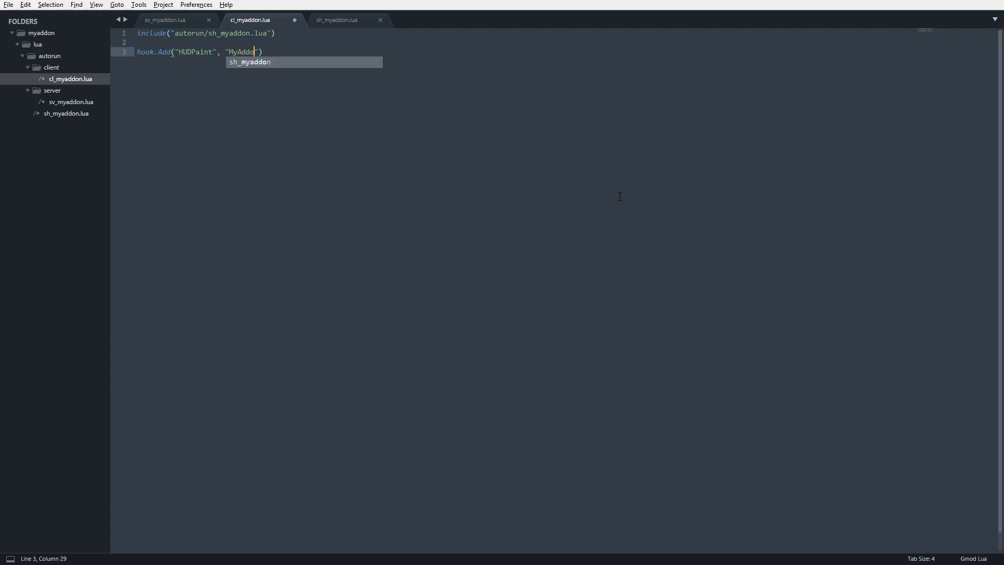
text(HUD", function()
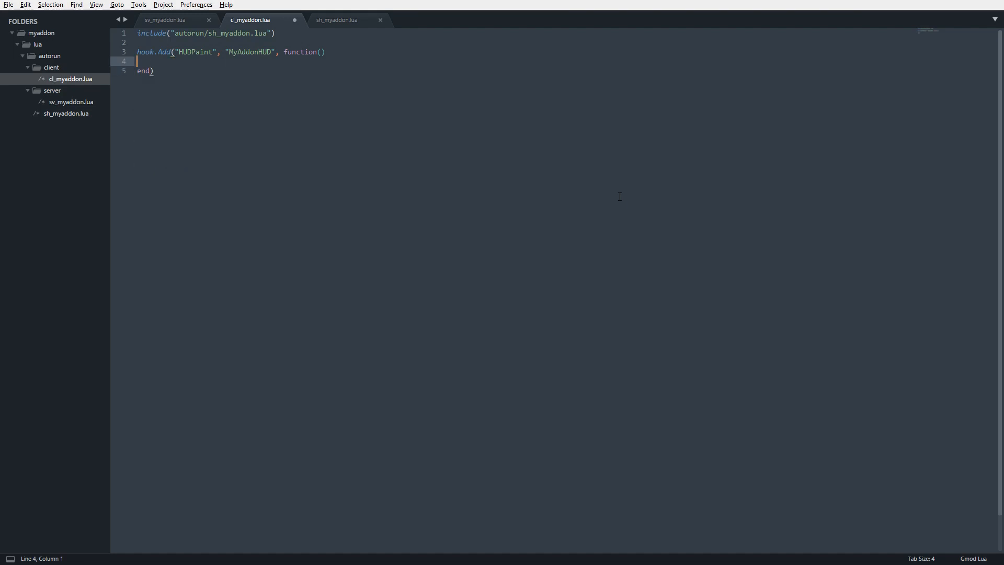
text(--)
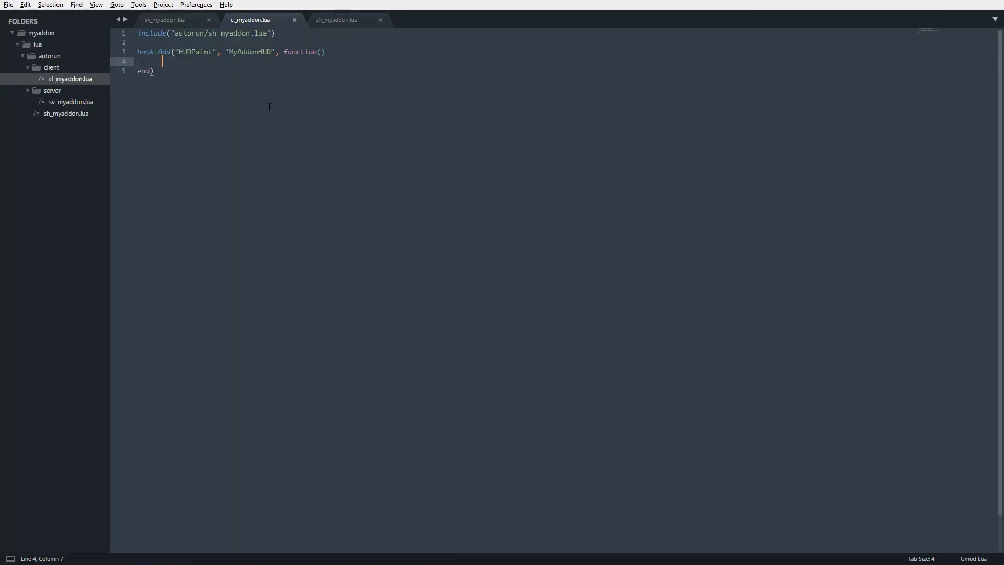
mouse_move(277, 92)
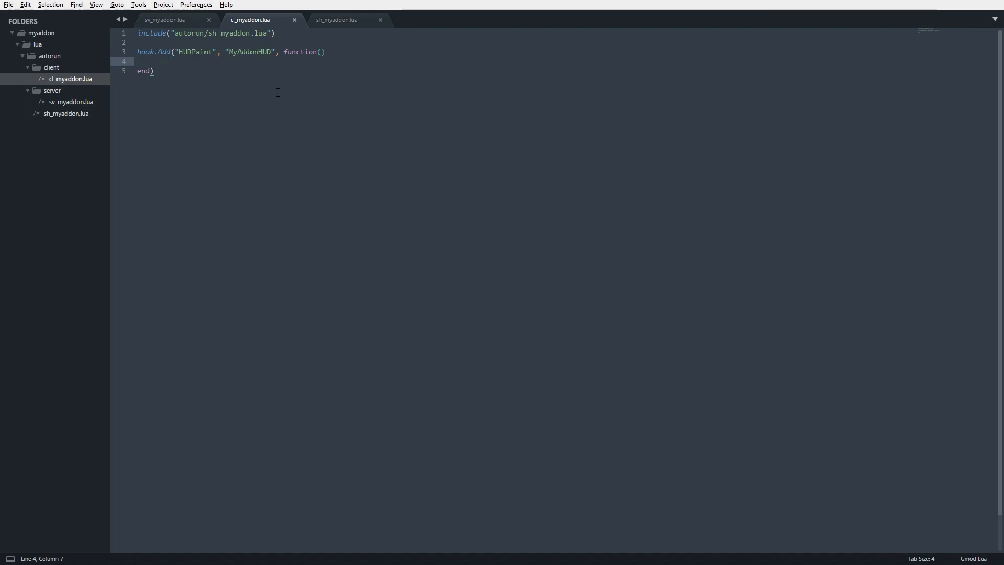
mouse_move(351, 47)
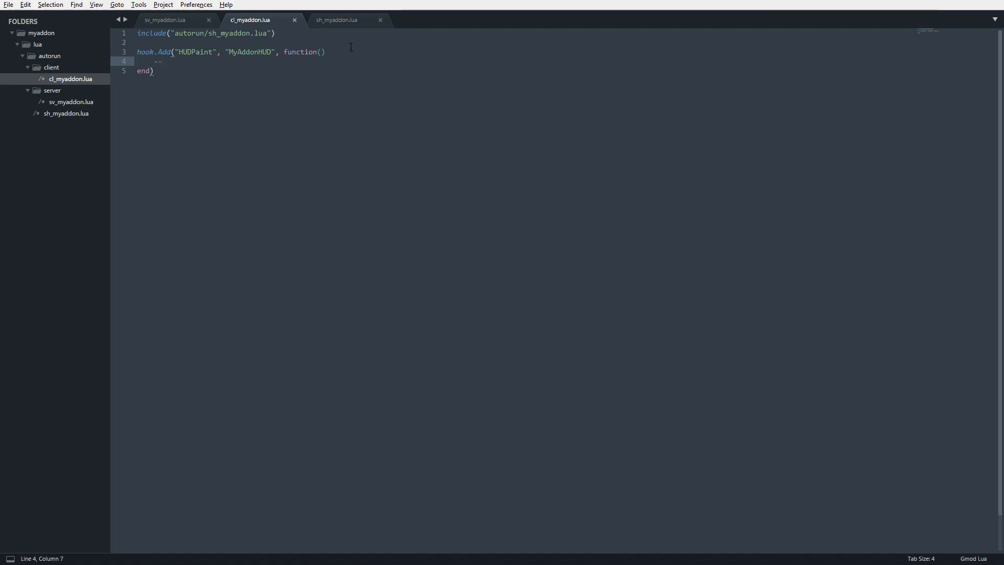
Step: Place the cursor in the hook body of cl_myaddon.lua before saving
click(323, 53)
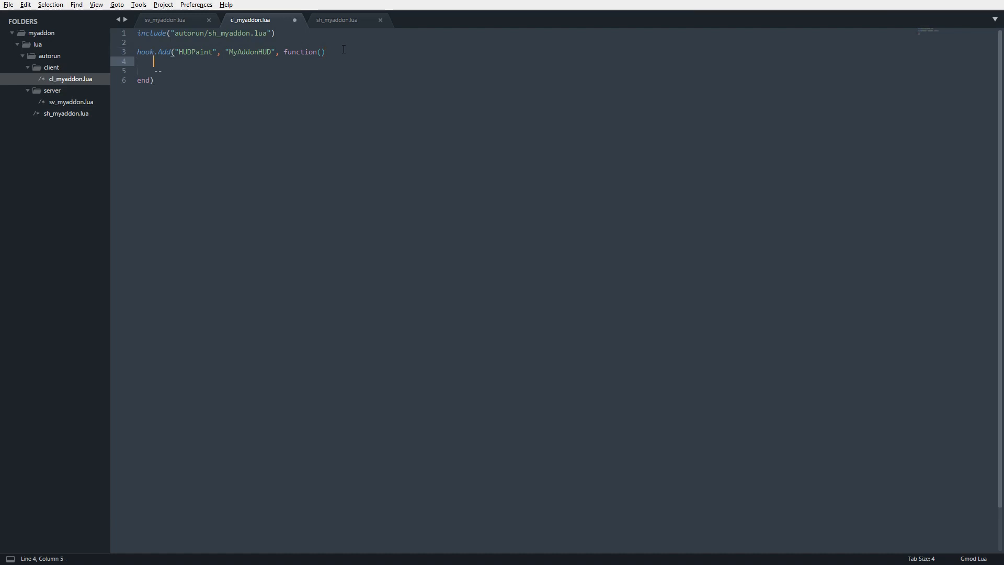
Step: Declare local scrw,scrh = ScrW(), ScrH() and check both function names
text(local)
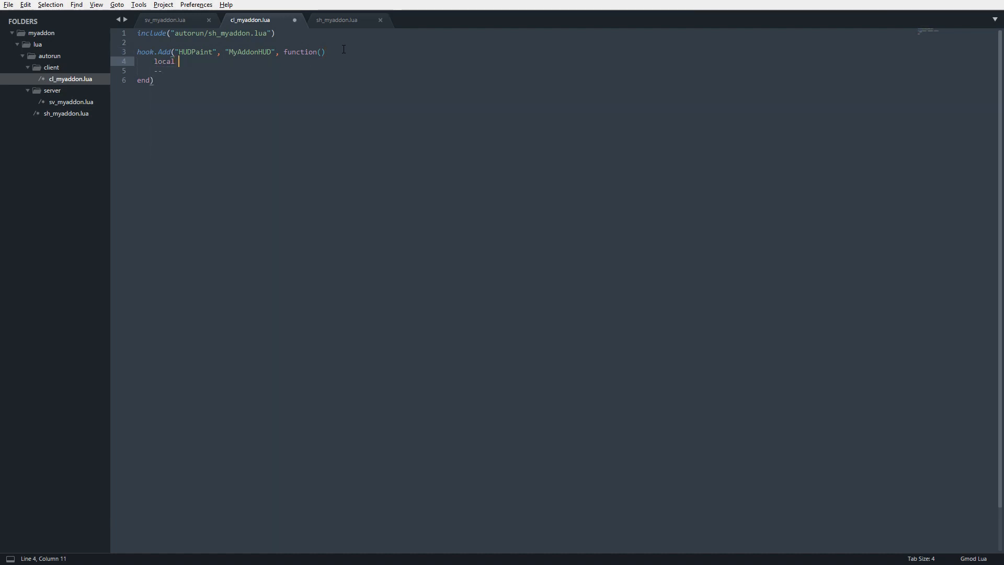
text(scrw)
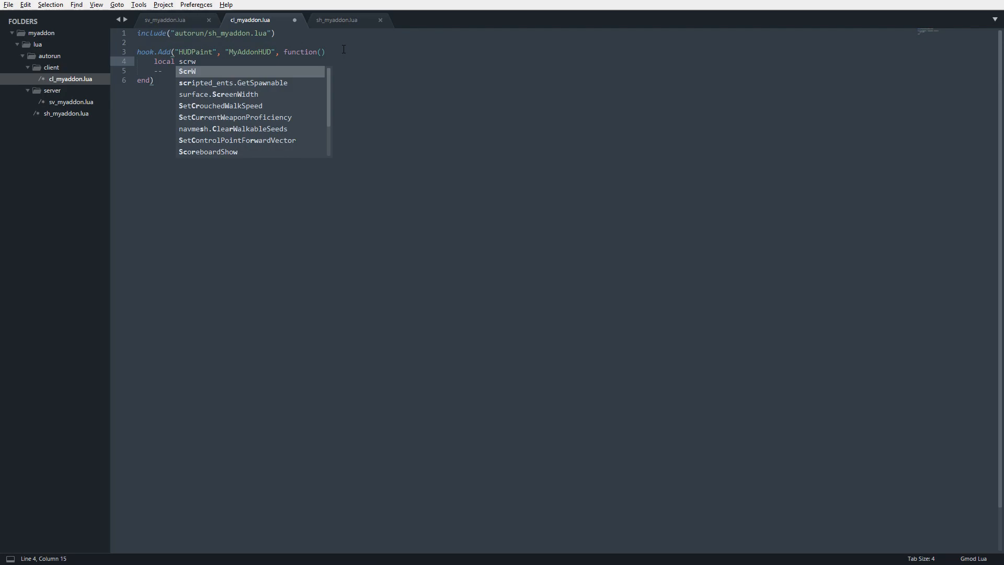
text(,scr)
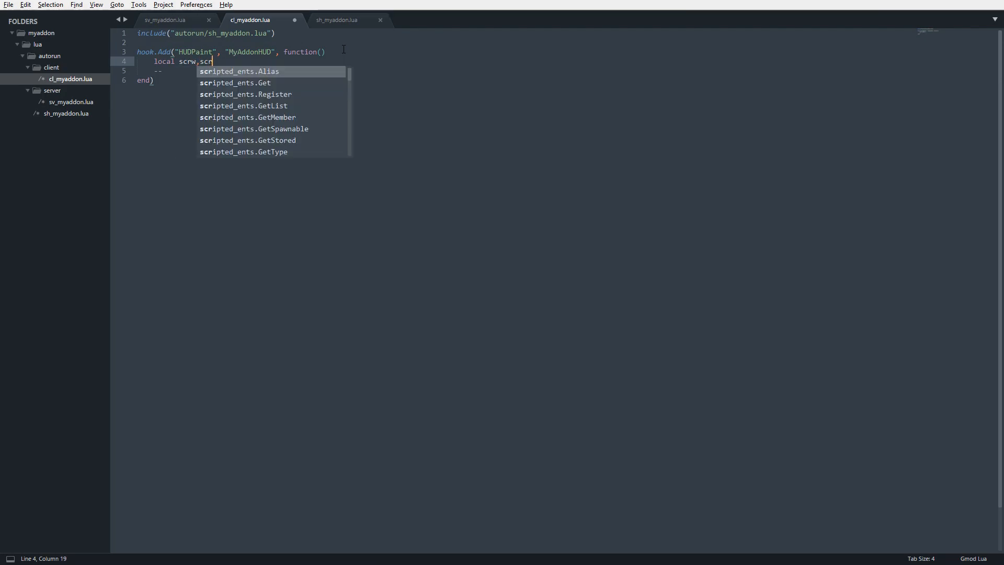
text(h)
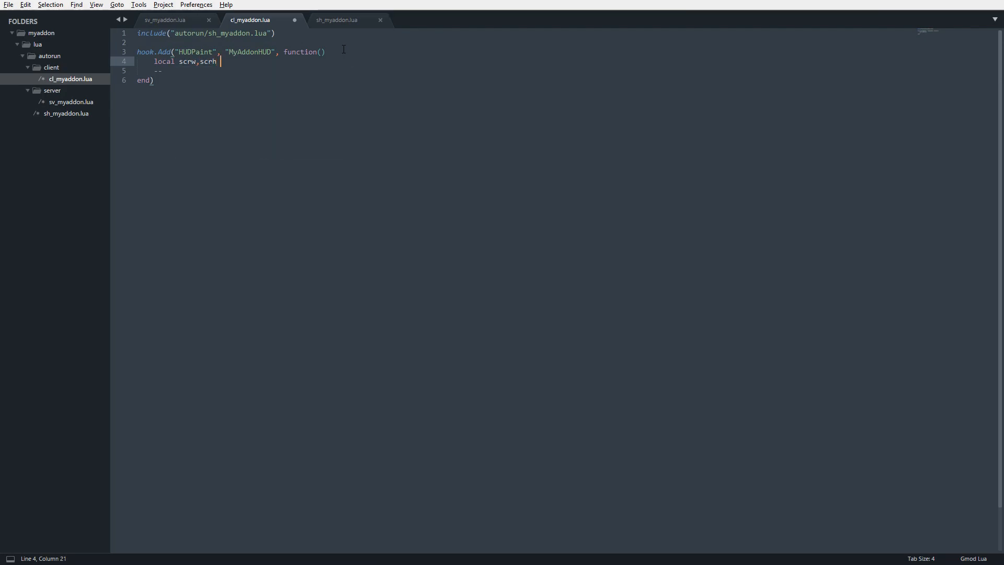
text(= Scrw)
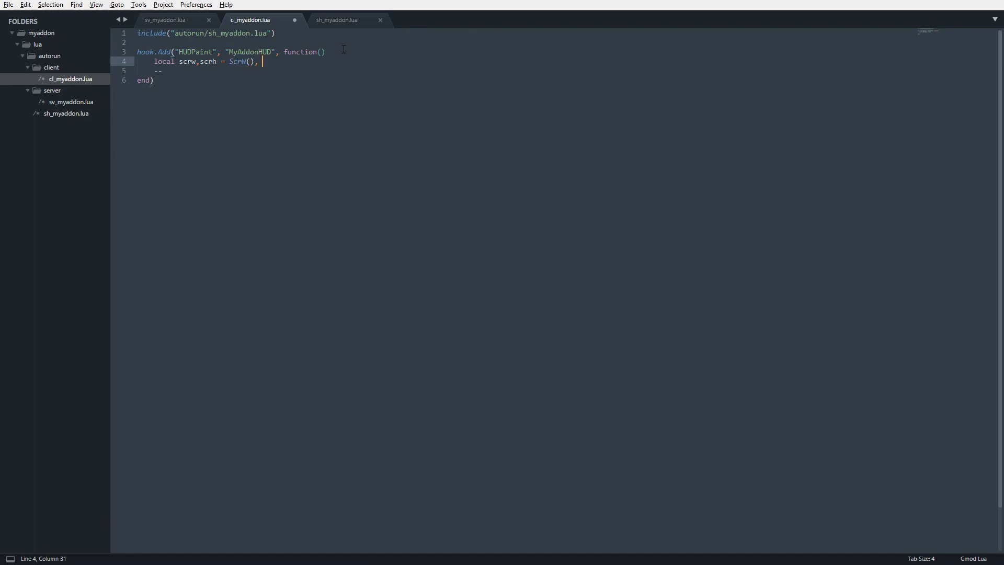
text(ScrH())
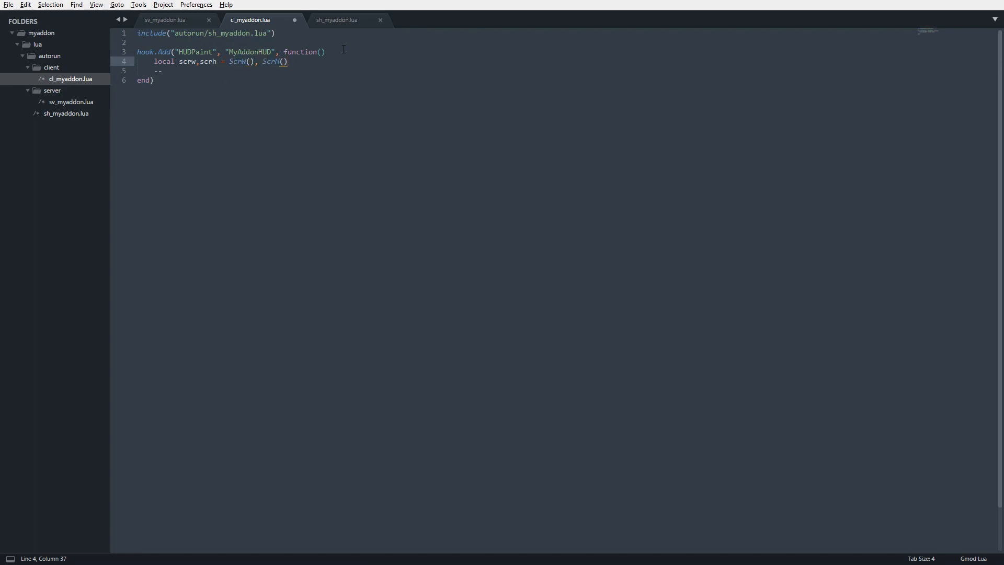
double_click(238, 62)
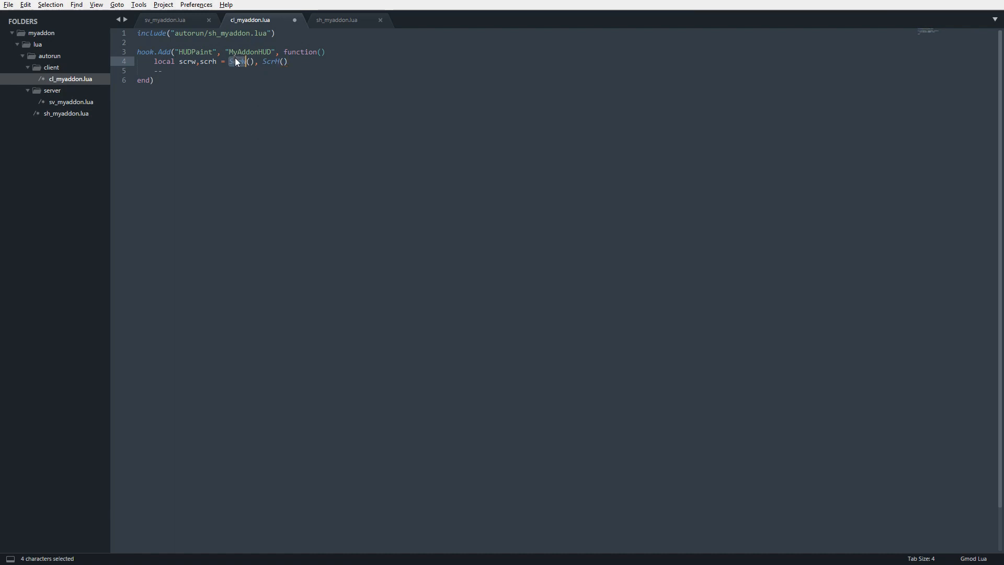
click(270, 62)
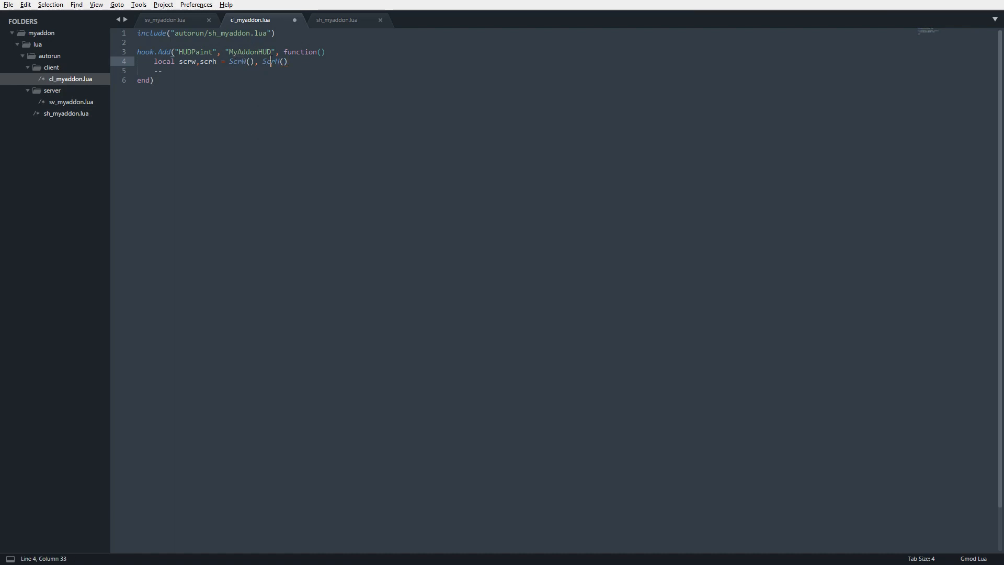
double_click(270, 62)
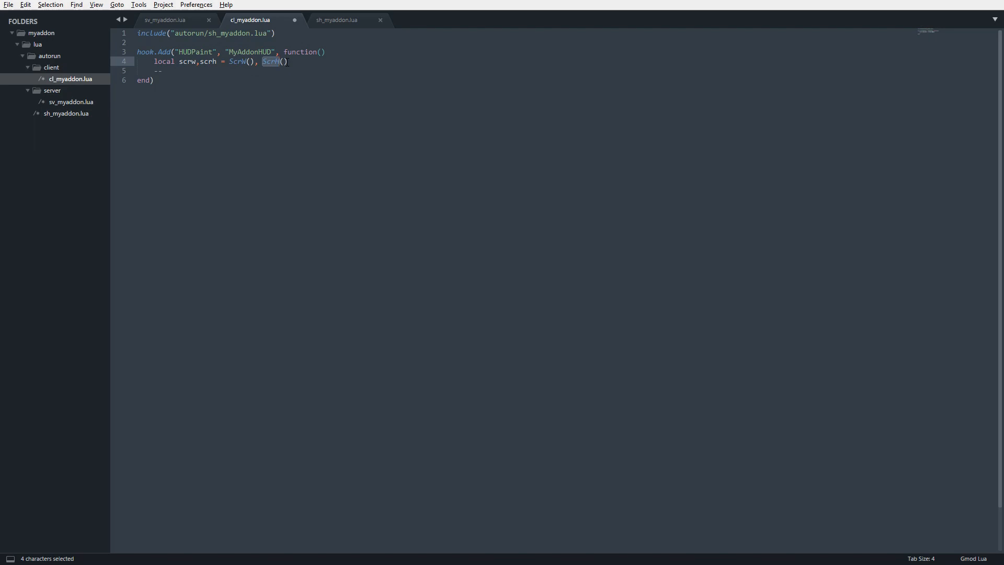
click(289, 61)
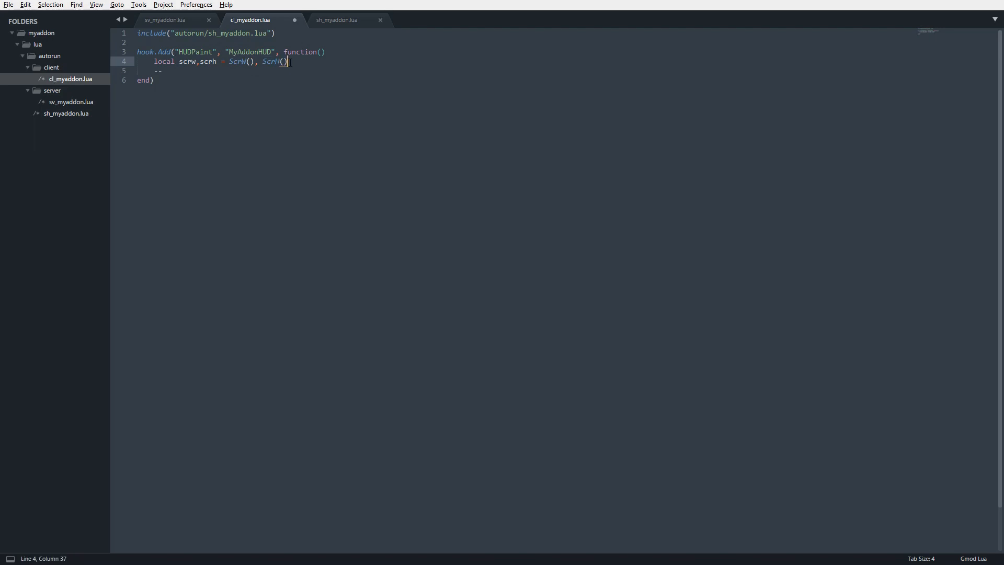
mouse_move(361, 68)
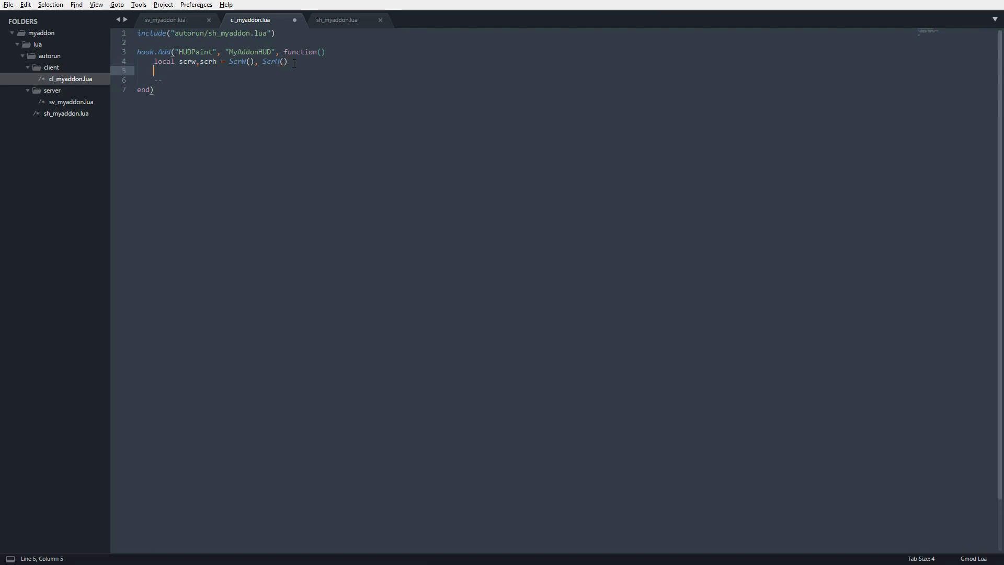
Step: Search the wiki sidebar for "surface." to list the surface library functions
text(s)
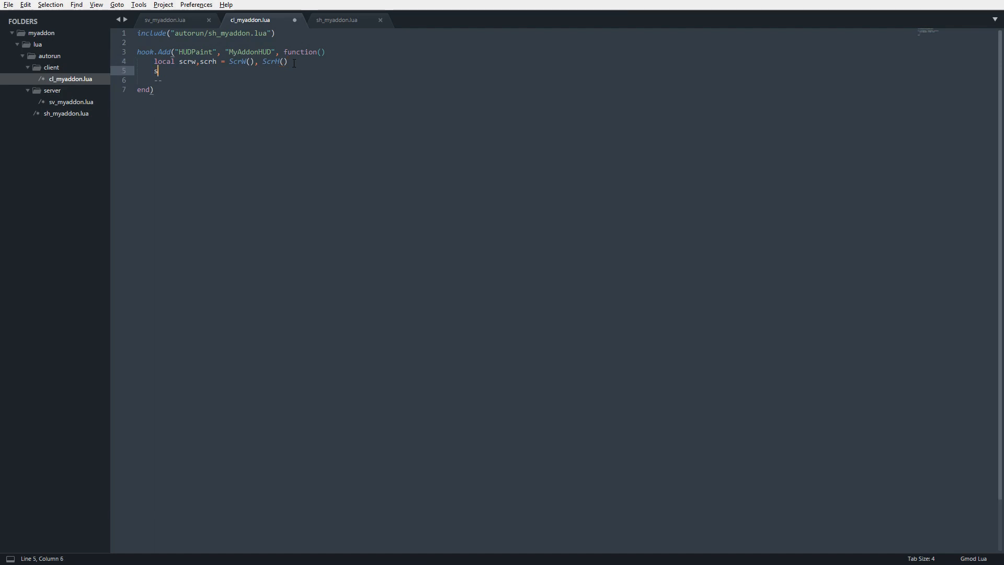
text(surface.)
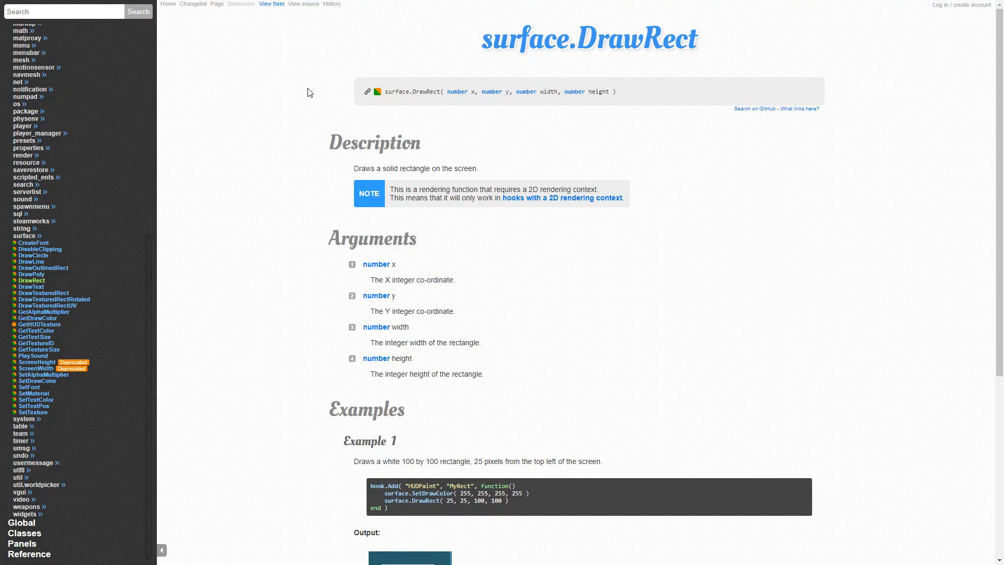
mouse_move(32, 243)
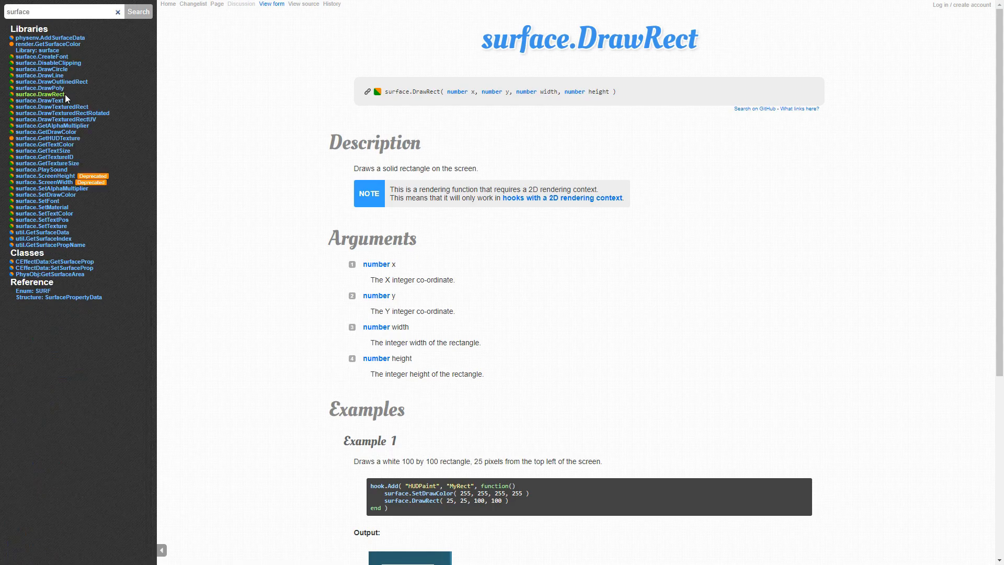
mouse_move(45, 94)
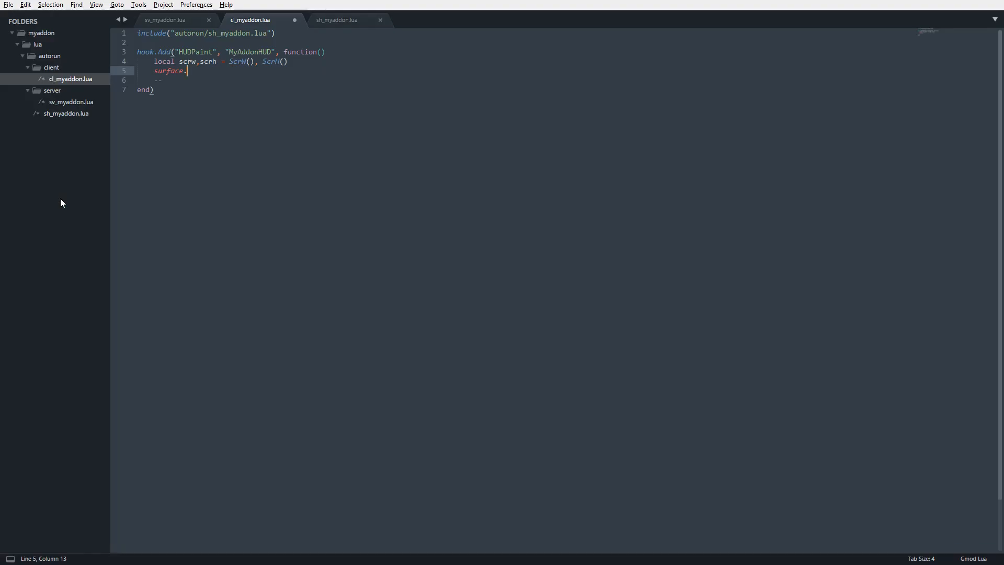
Step: Add surface.SetDrawColor(0,0,0,100) via autocomplete
text(SetDrawColor(0,0,0,100)
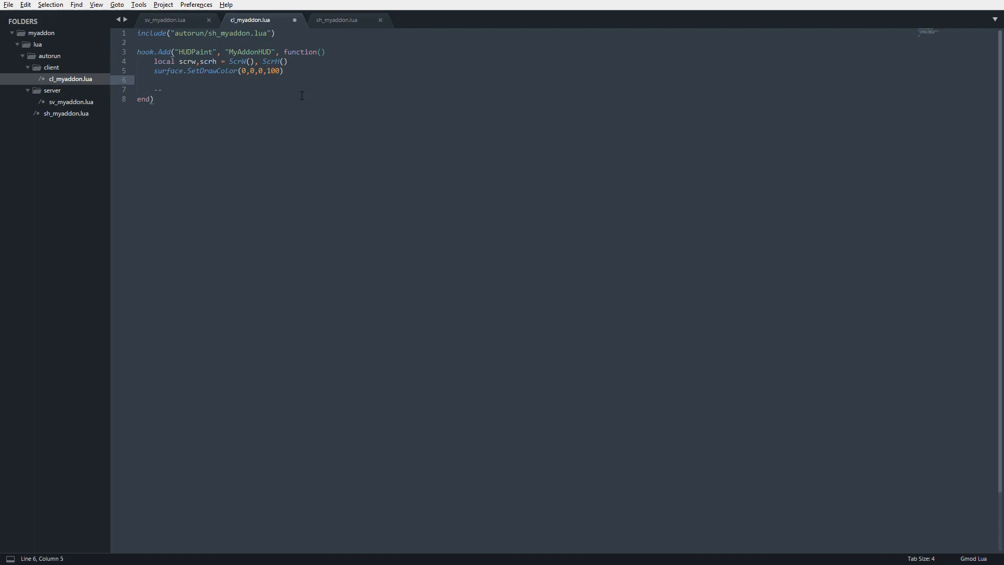
click(154, 79)
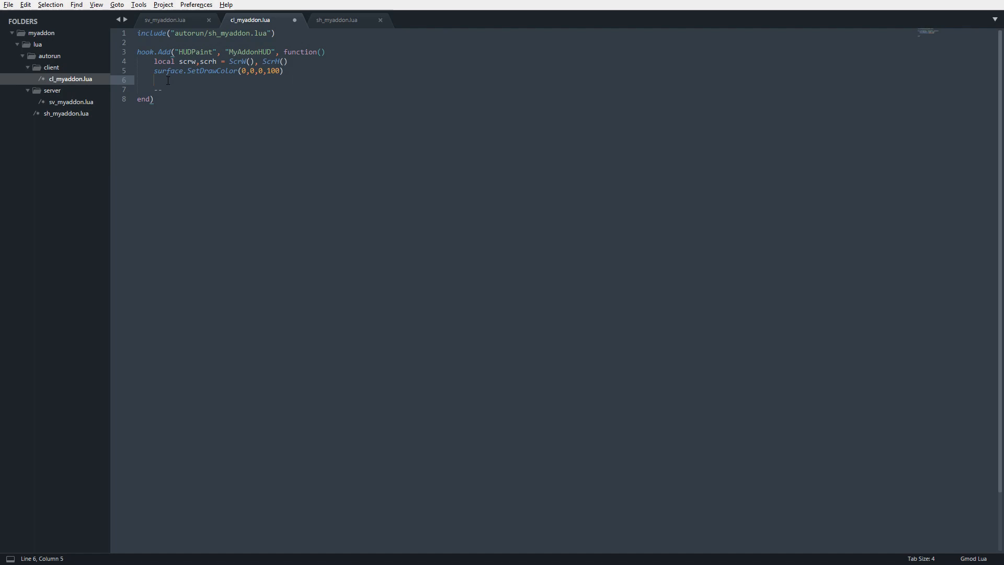
Step: Add an empty surface.DrawRect() call below SetDrawColor
text(surface.DrawRect()
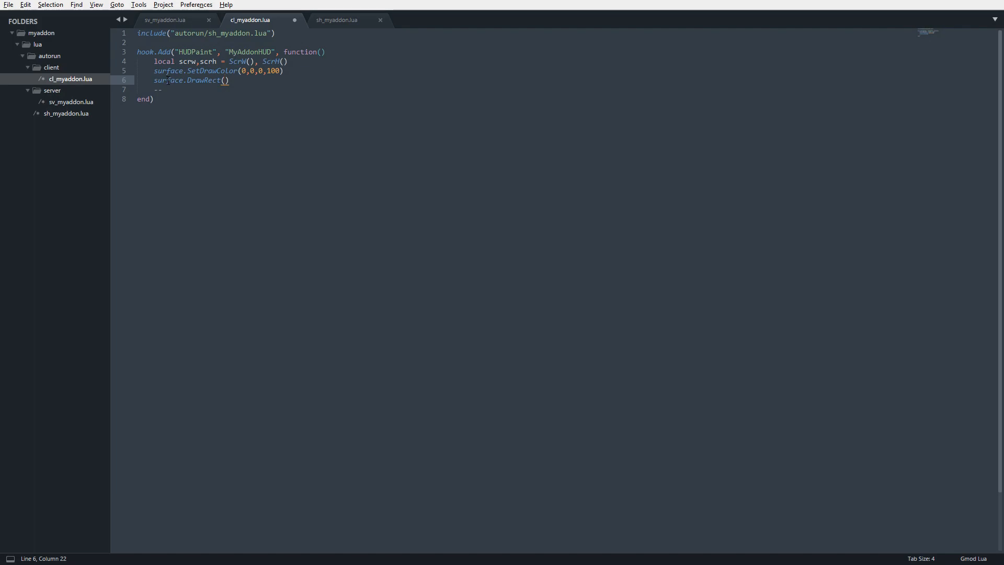
key(Enter)
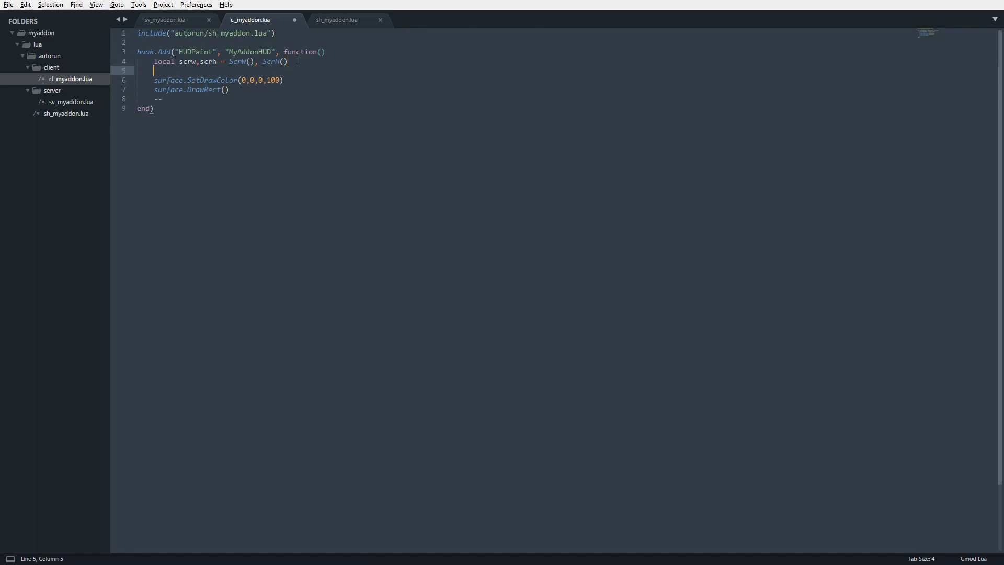
Step: Declare local boxW,boxH = scrw * .25, scrh * .1 above the DrawRect call
text(local)
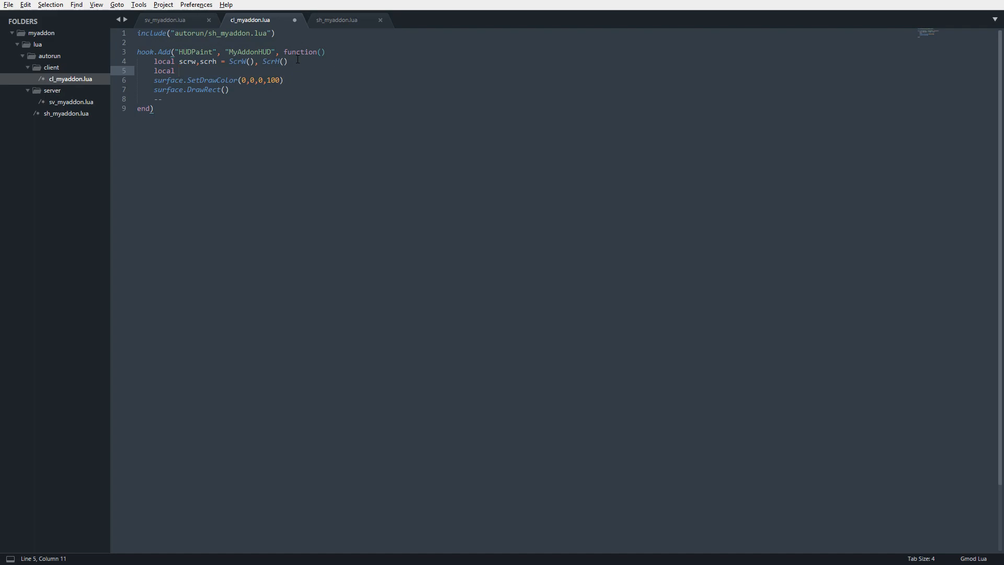
text(boxw)
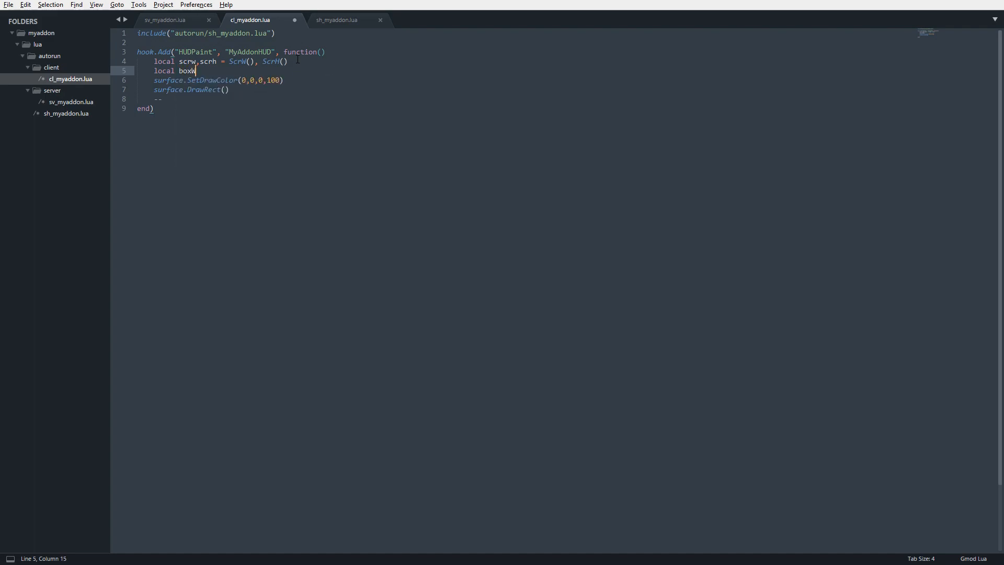
text(W,boxH =)
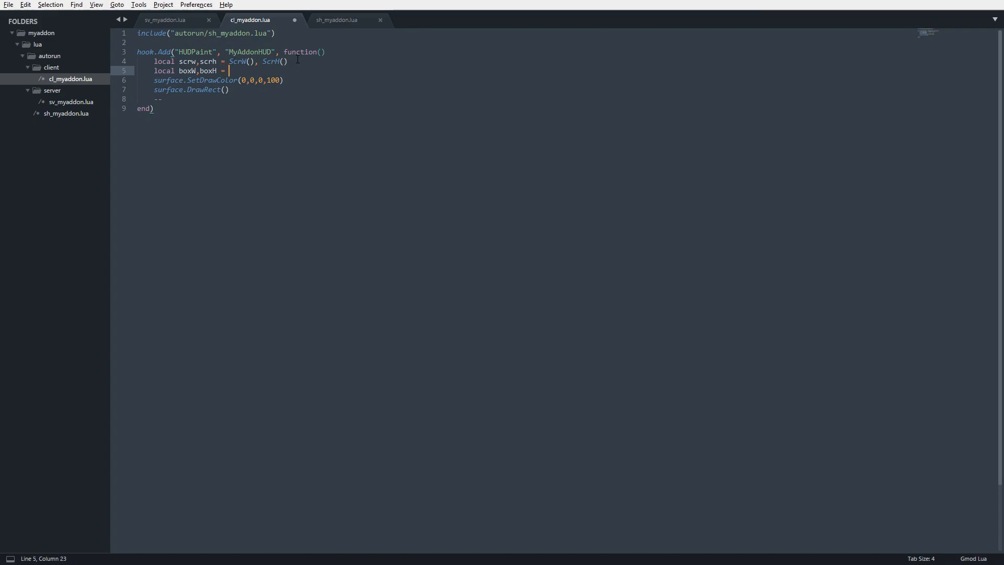
text(scrw *)
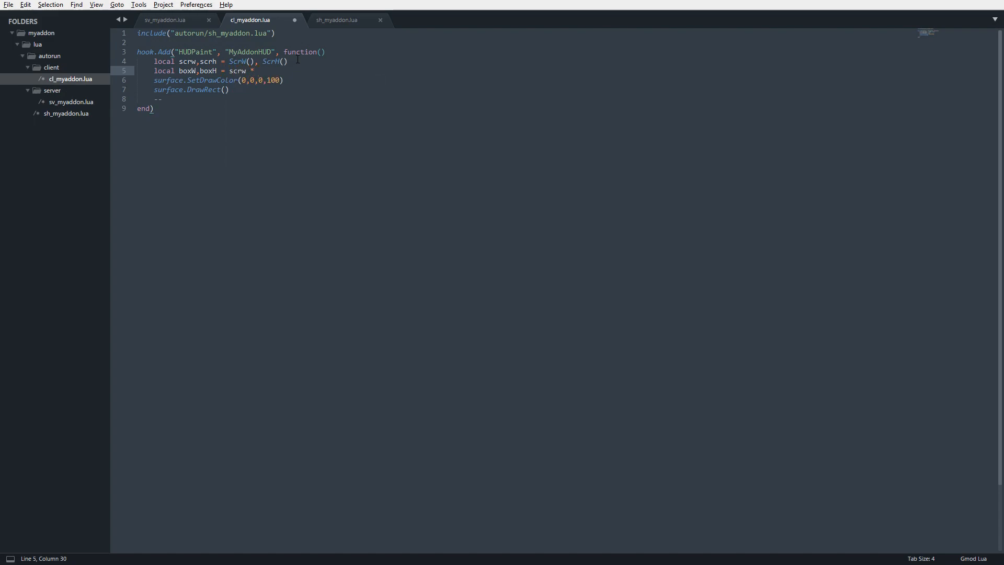
text(.25)
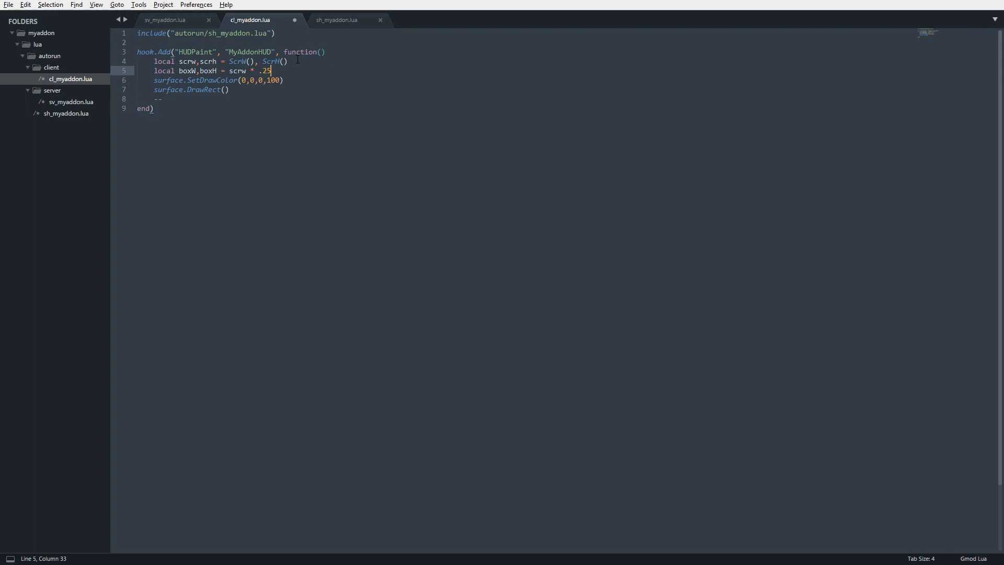
text(, scrh *)
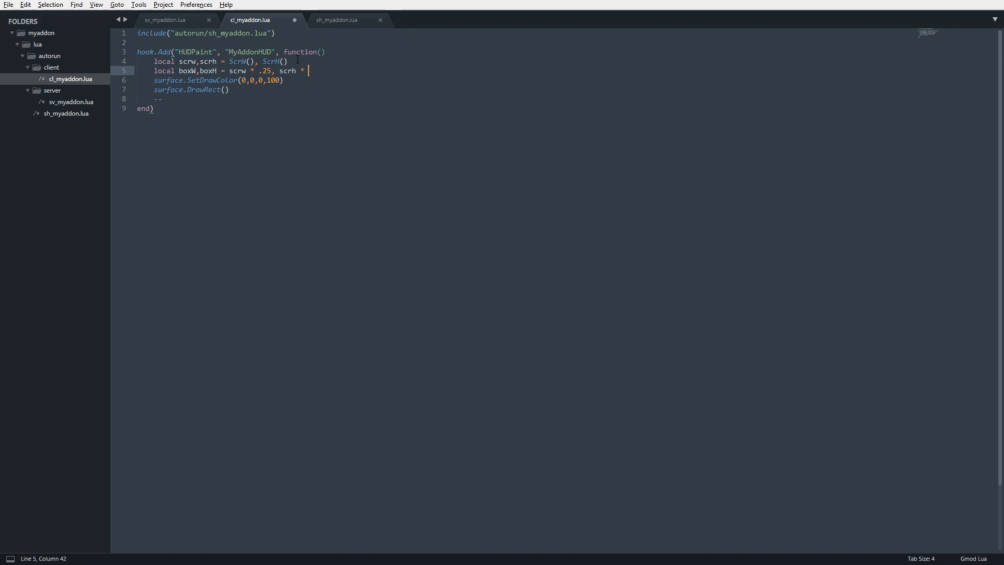
text(.1)
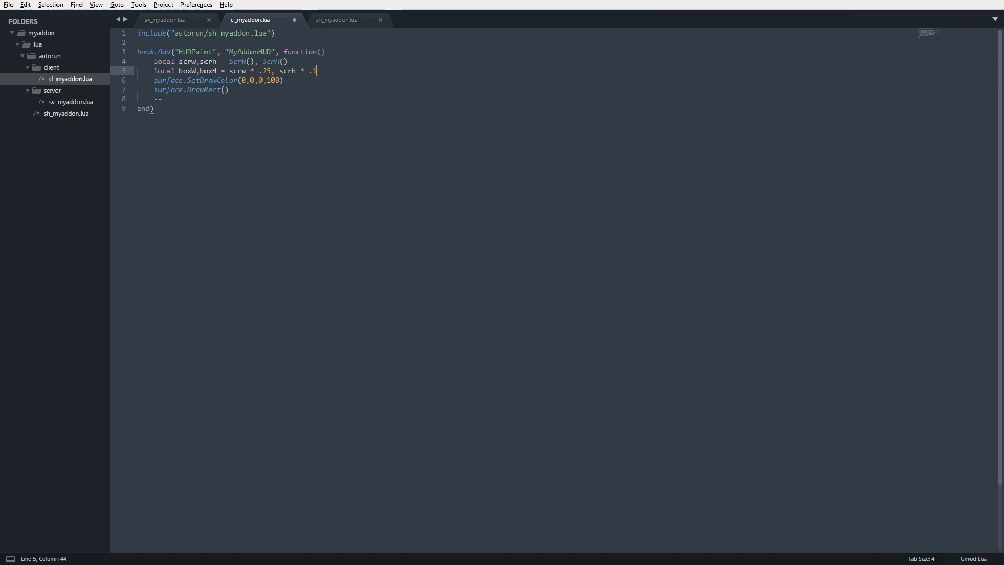
Step: Fill DrawRect with scrw / 2, scrh / 2, boxW, boxH as its arguments
click(224, 90)
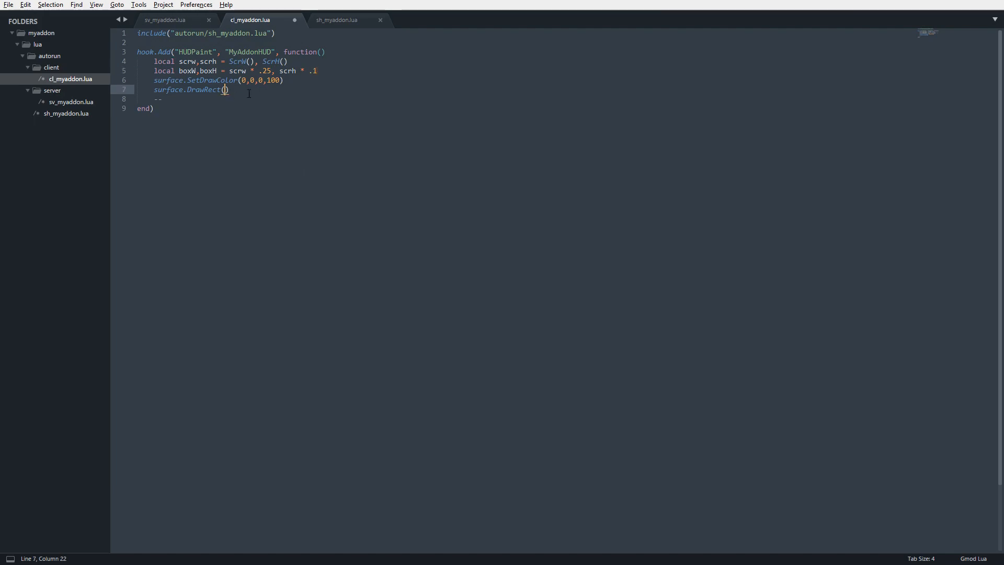
mouse_move(368, 98)
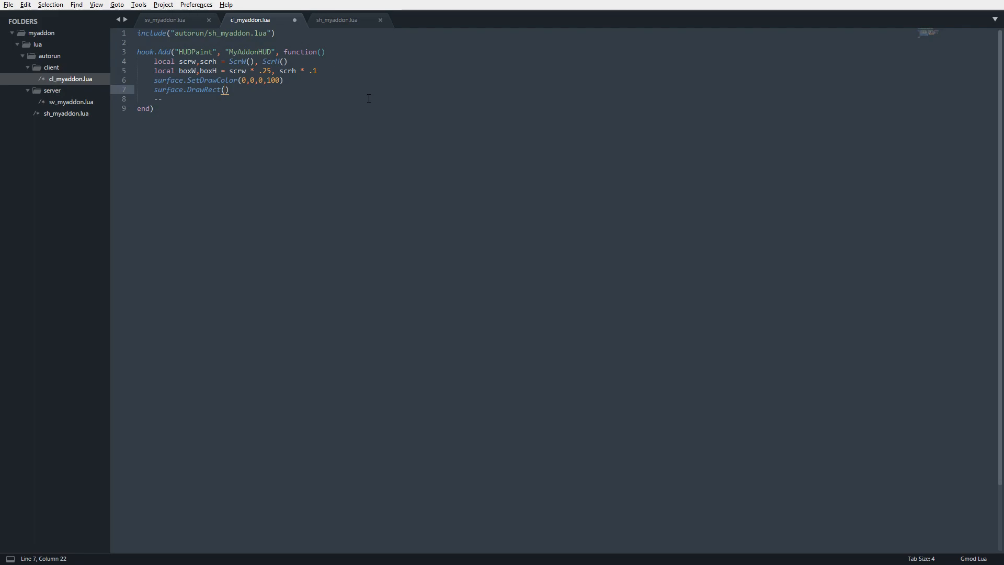
text(scr)
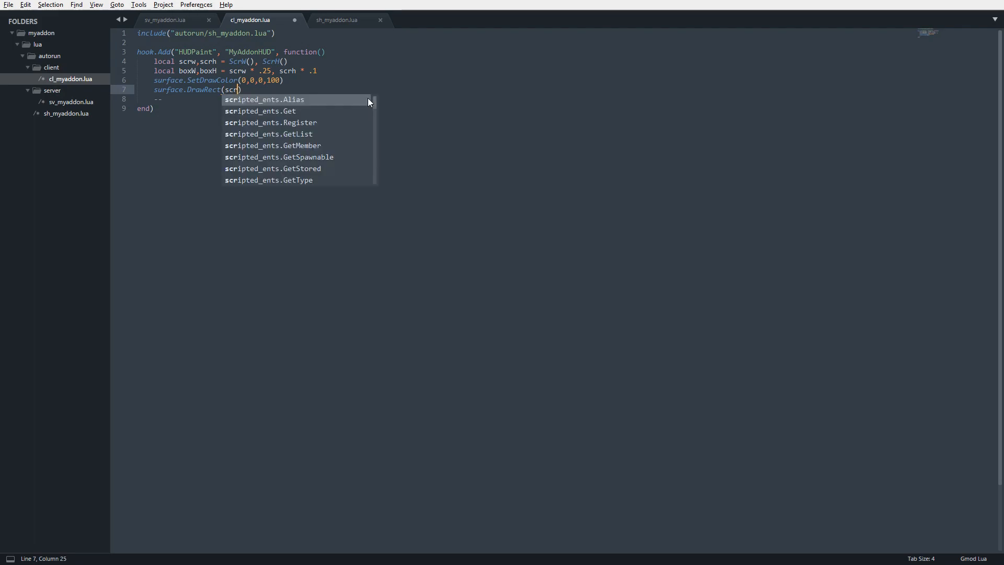
text(/ 2, scrh / 2,)
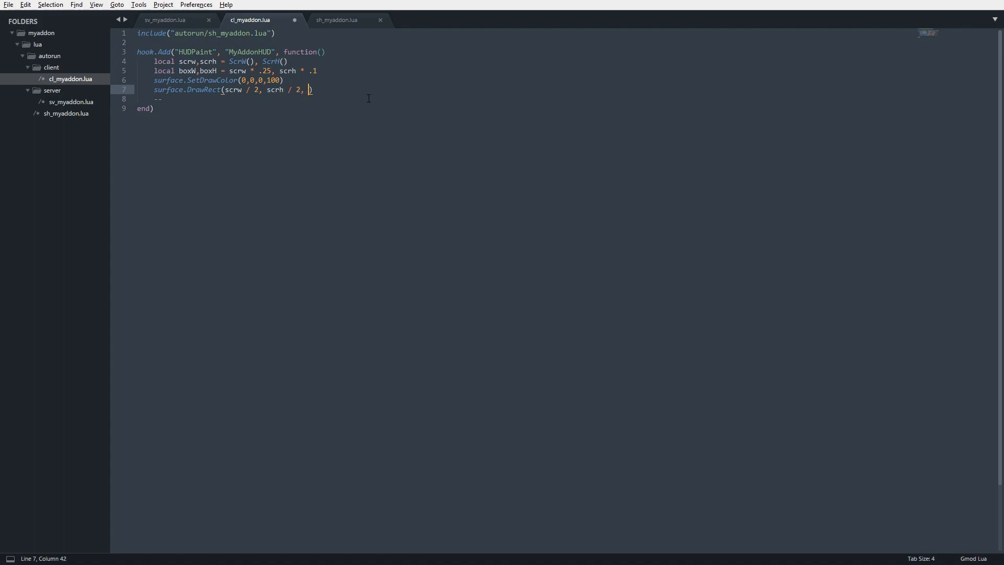
text(boxW, boxH)
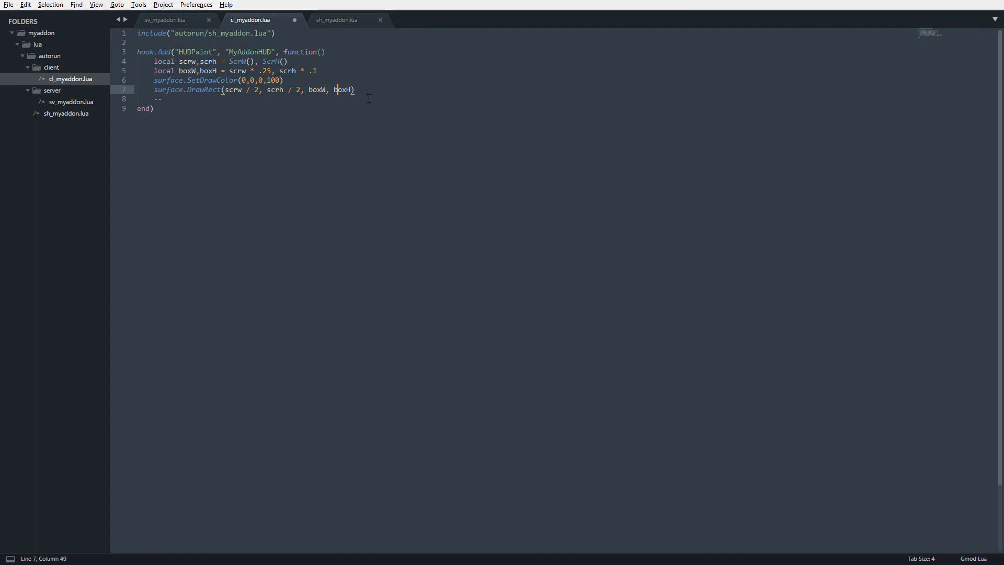
double_click(314, 90)
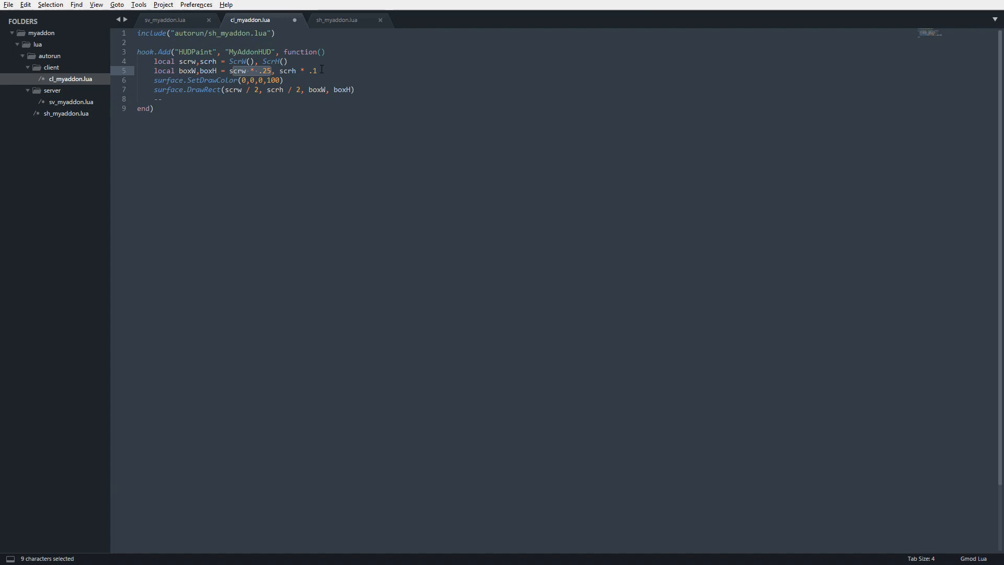
Step: Save cl_myaddon.lua so Garry's Mod picks up the HUD rectangle
key(ctrl+s)
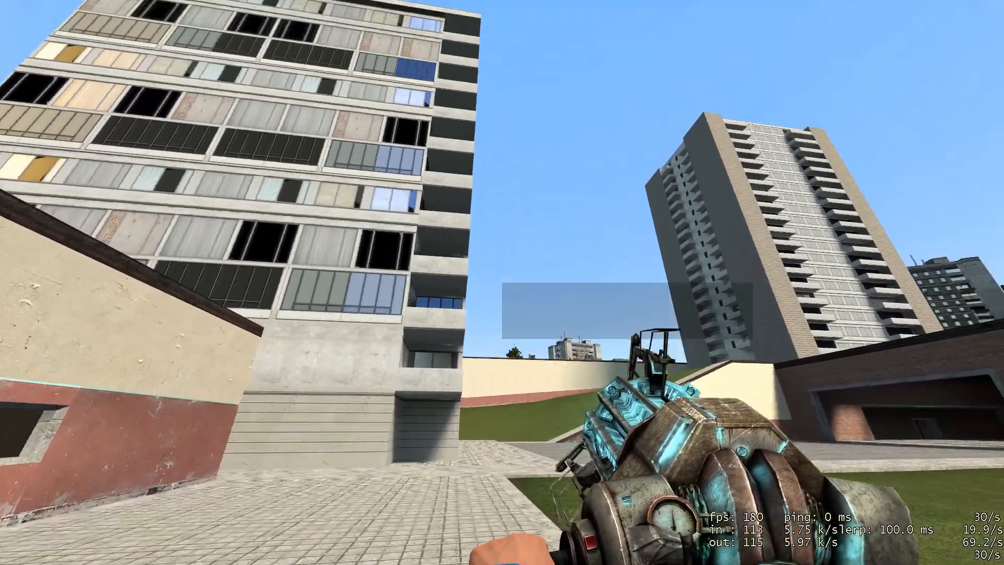
mouse_move(502, 282)
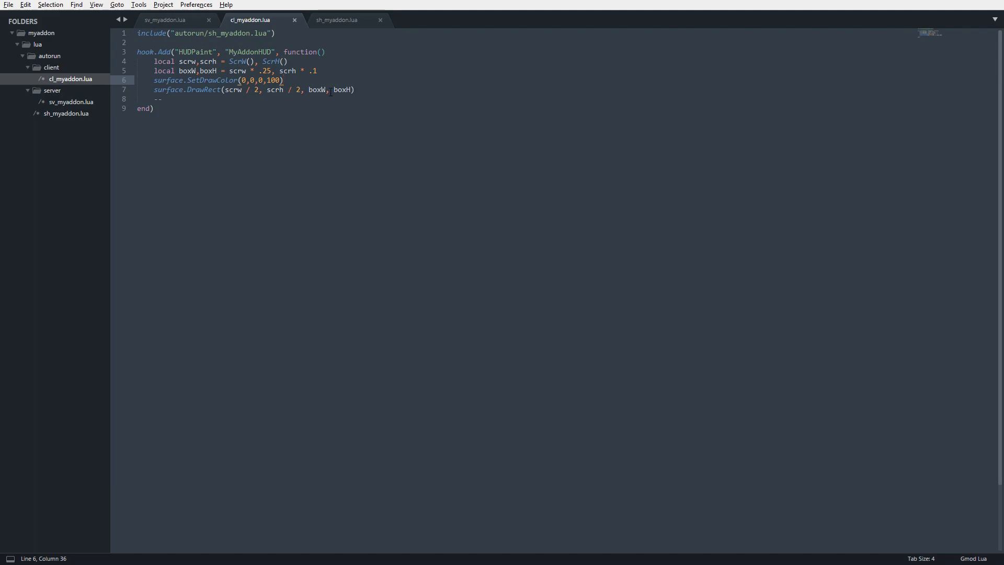
Step: Subtract boxW / 2 from the DrawRect x argument and save
double_click(188, 71)
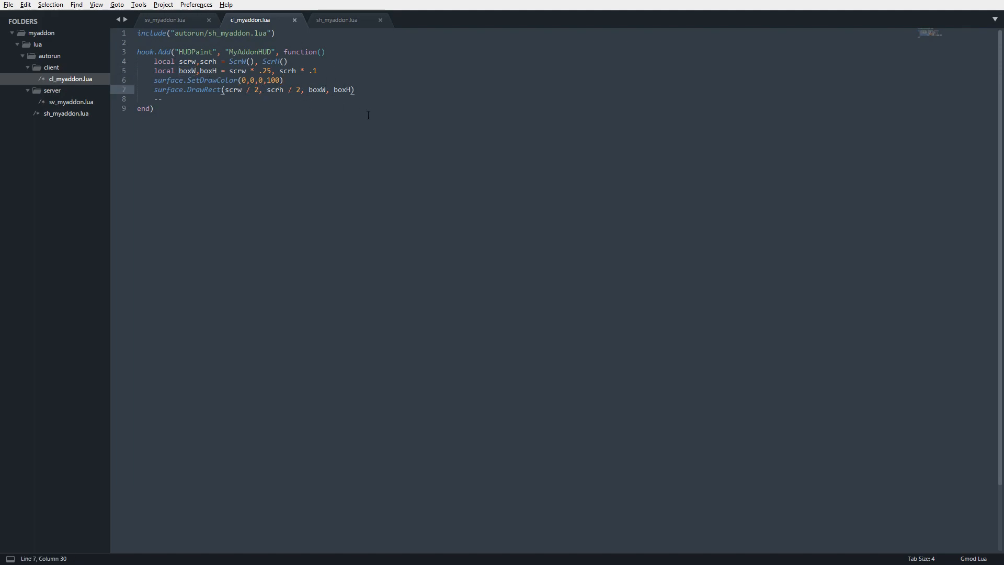
text(-)
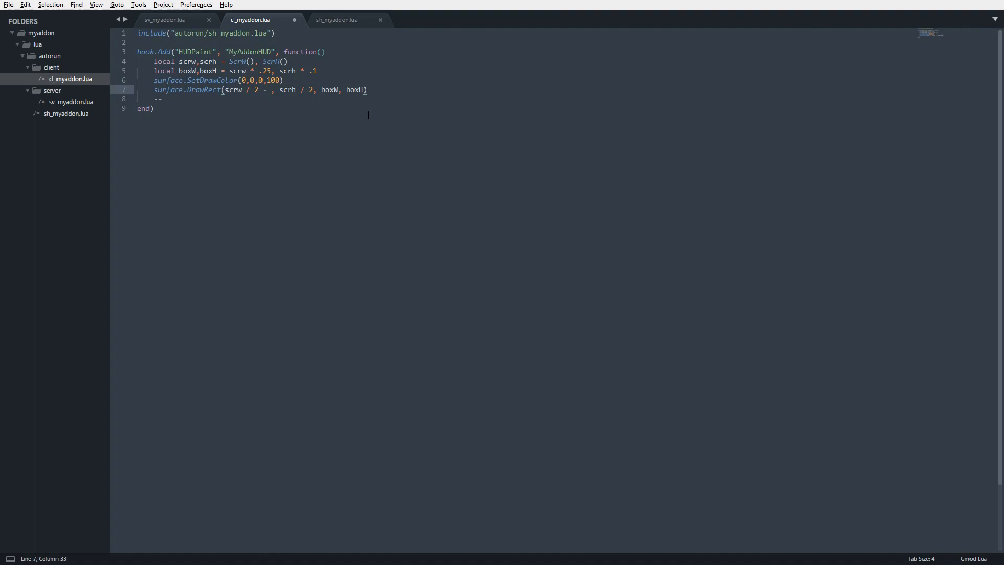
text(box)
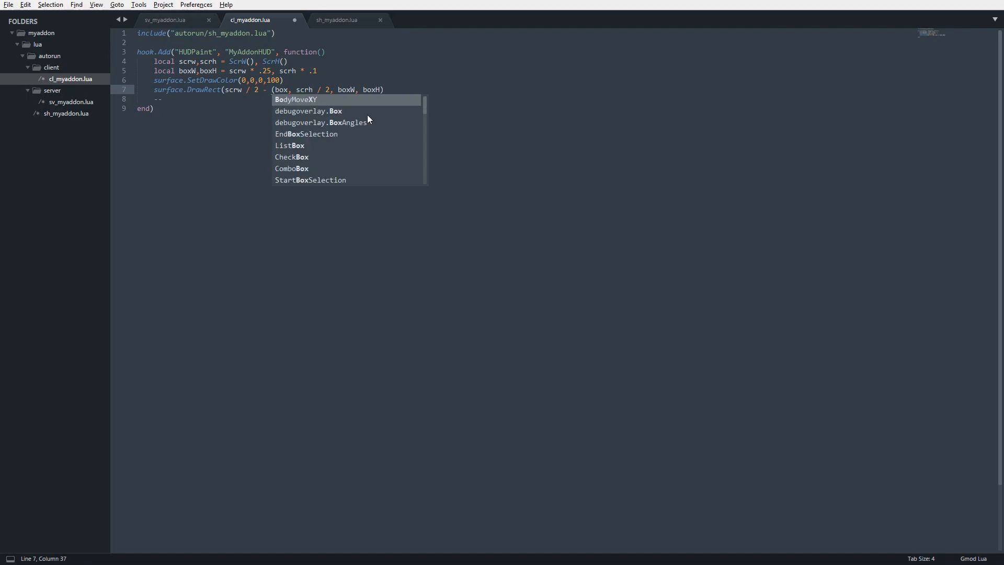
key(Escape)
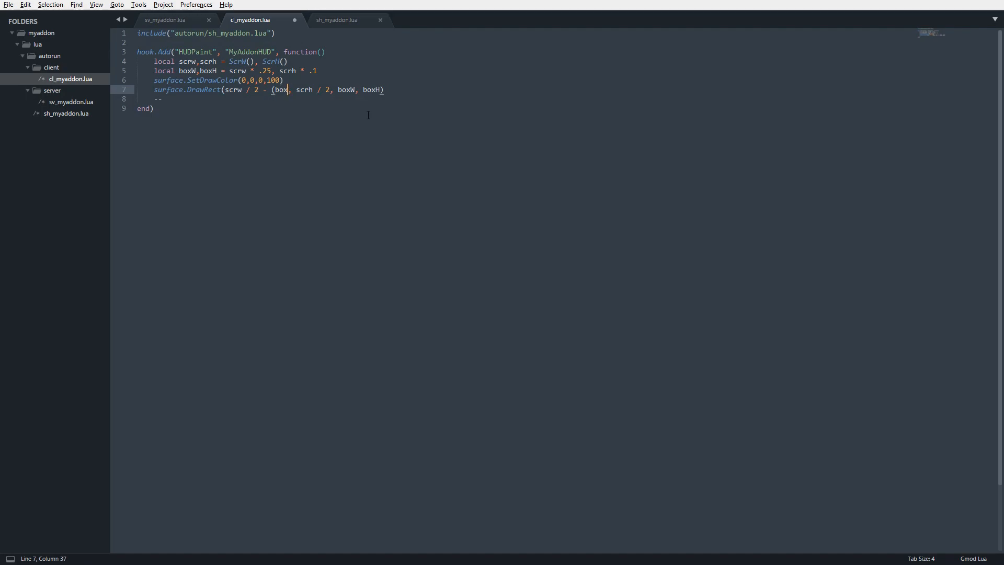
text(W)
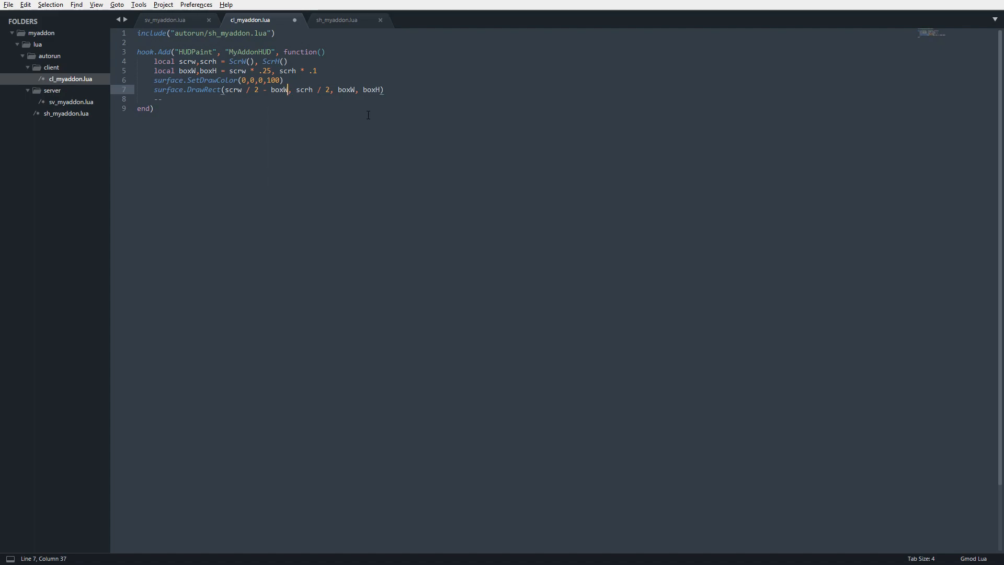
text(/ 2)
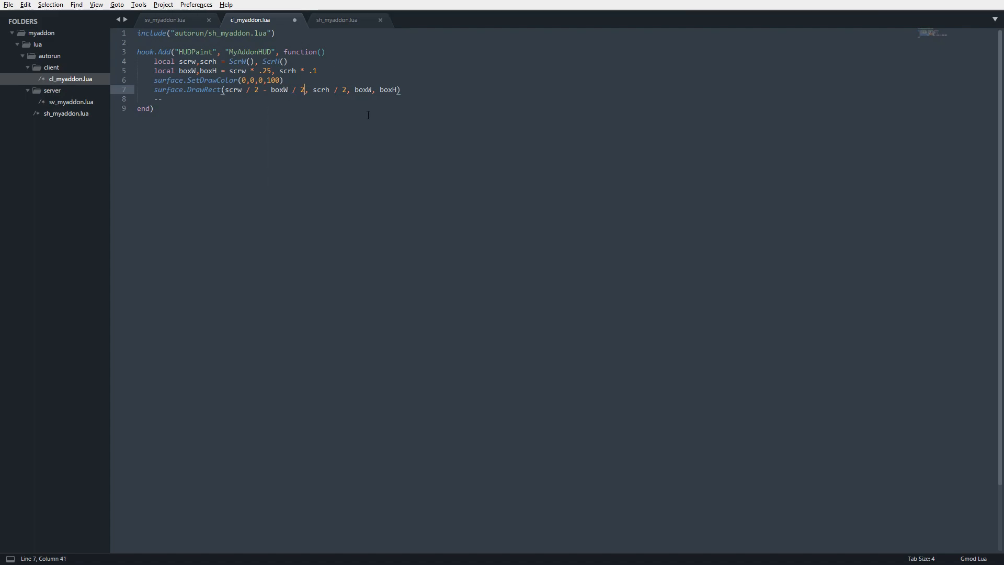
key(ctrl+s)
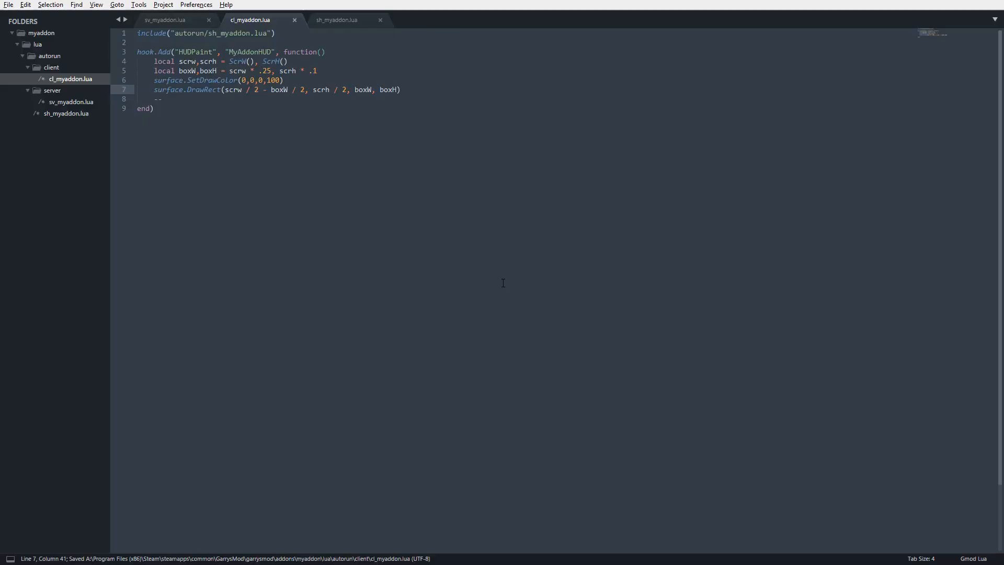
Step: Begin subtracting boxH from the DrawRect y argument
click(344, 90)
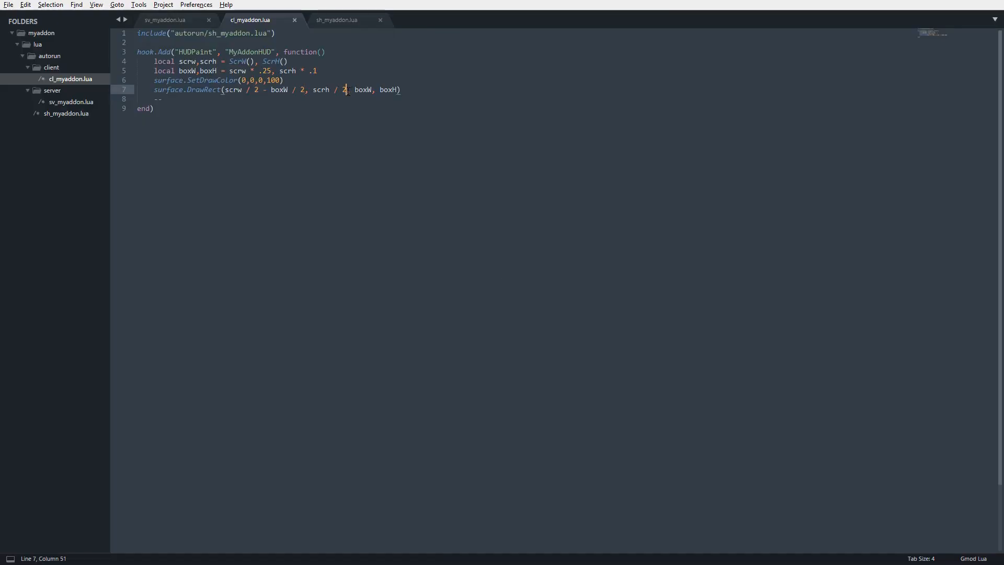
text(bo)
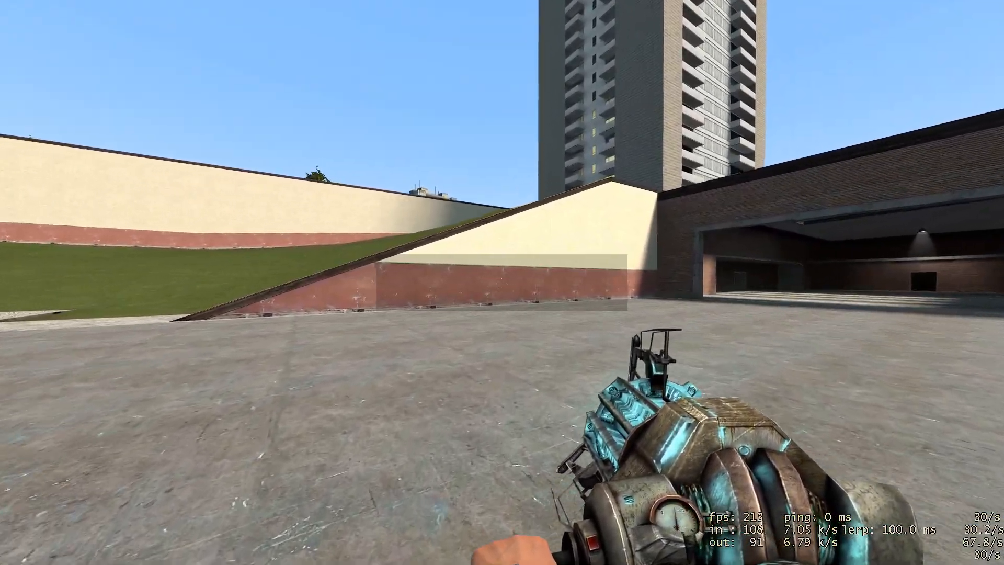
mouse_move(502, 283)
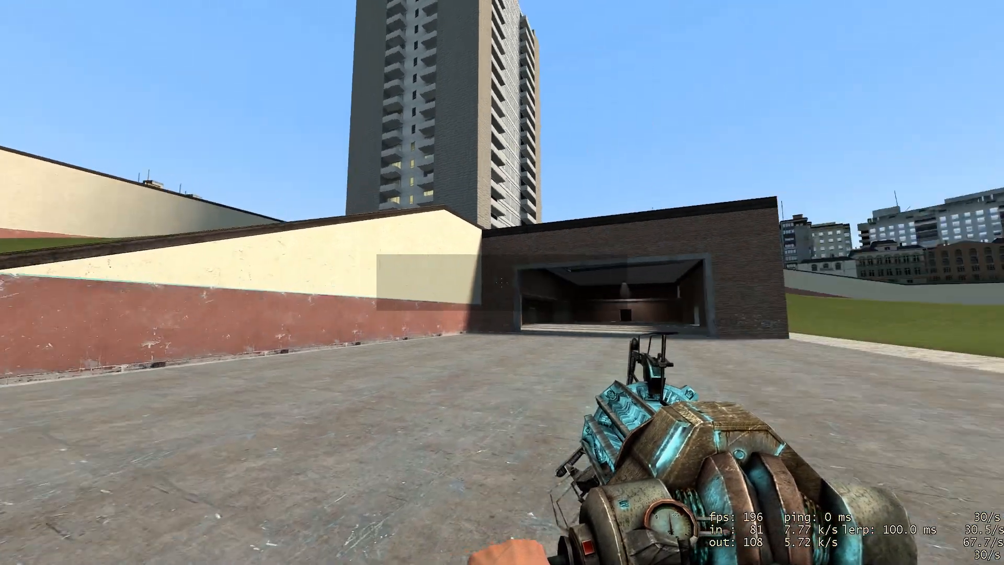
Step: Switch back from Garry's Mod to Sublime Text
key(alt+tab)
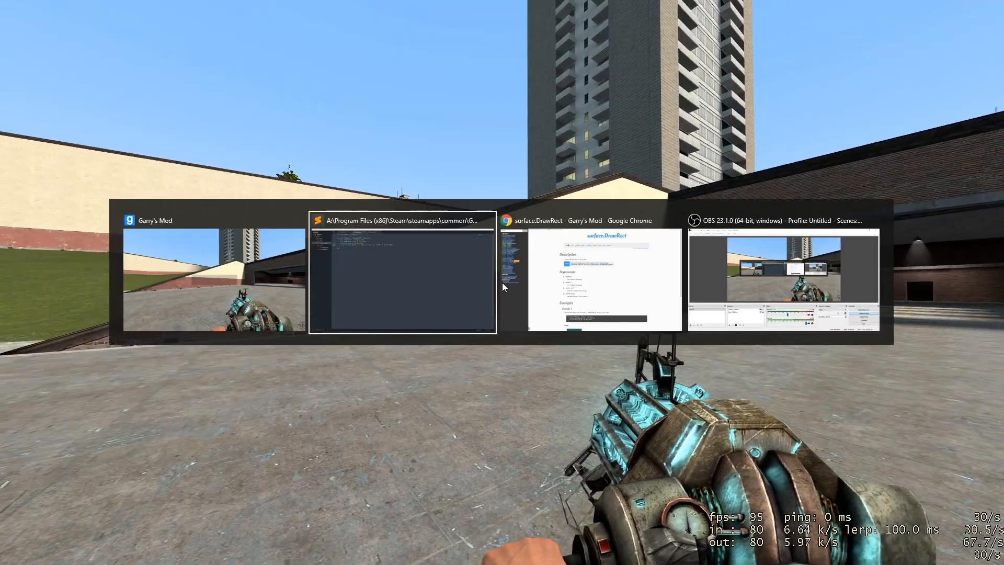